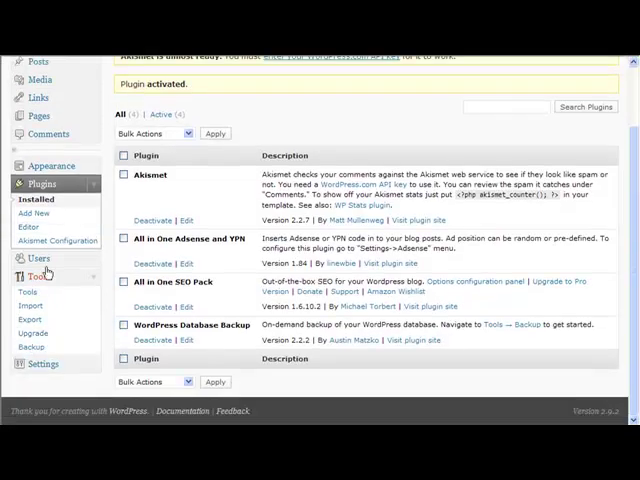
# Schedule a once-weekly database backup emailed to the Gmail address under Tools > Backup.
pyautogui.click(34, 348)
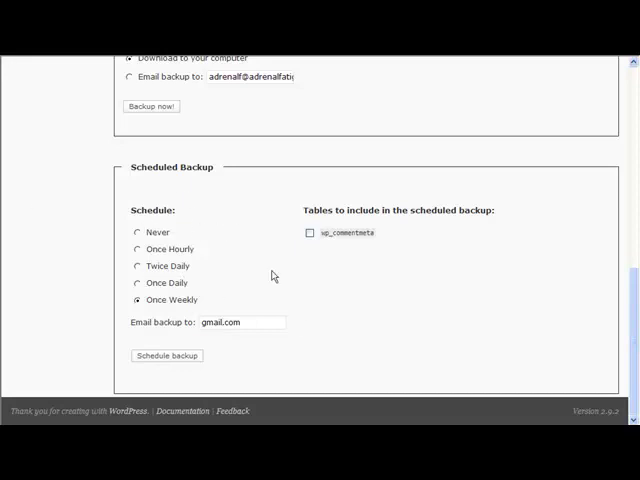